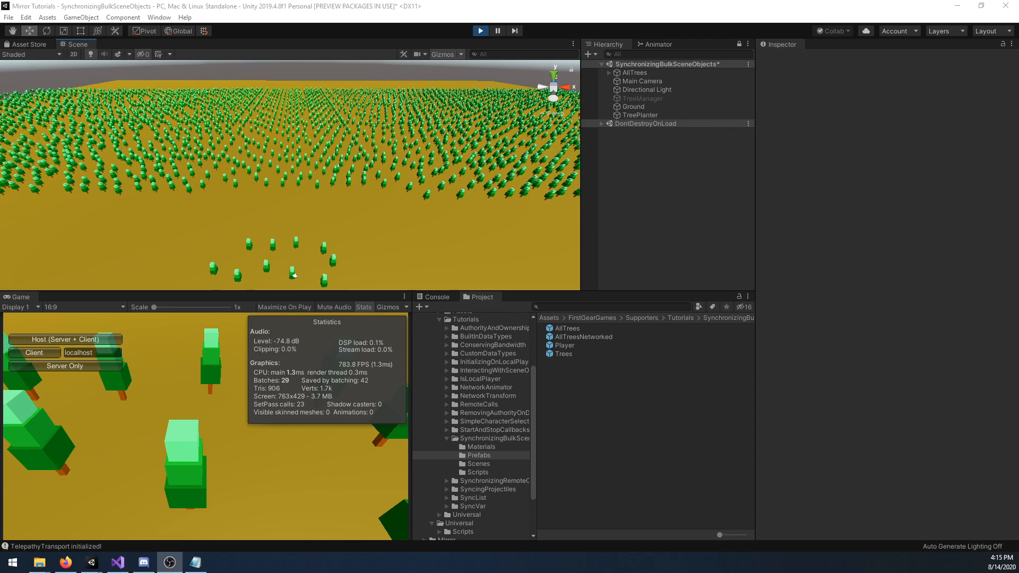
- Start Play mode in the editor beside the running server and client builds
left_click(65, 340)
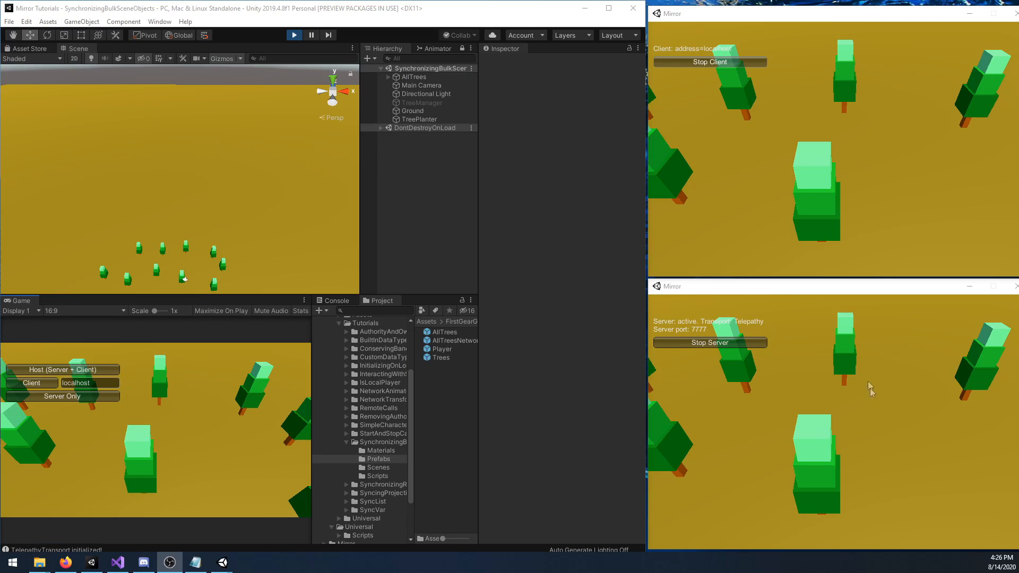
mouse_move(820, 389)
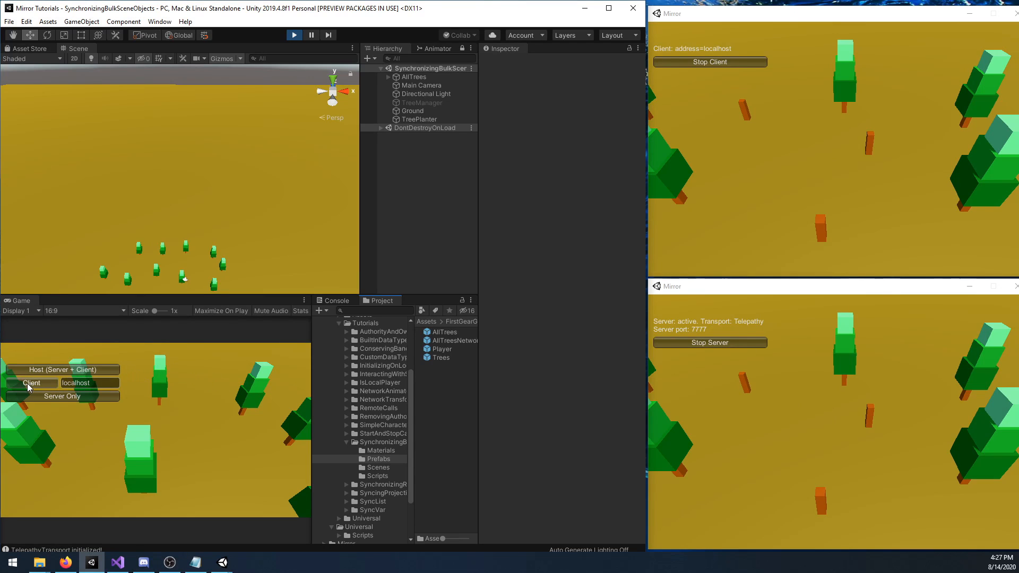
- Join the localhost server on port 7777 as a client from the editor's Game view
left_click(31, 382)
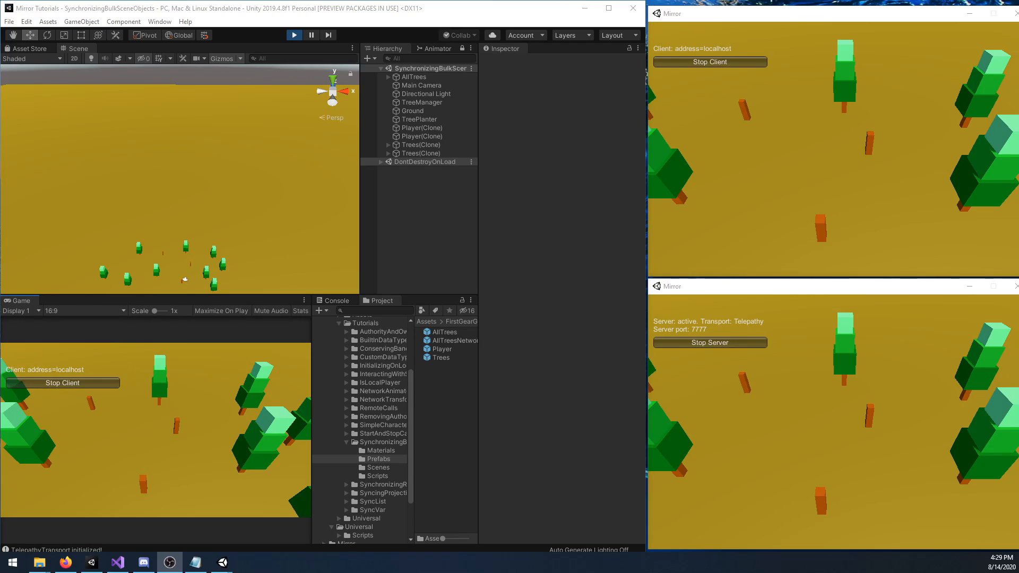